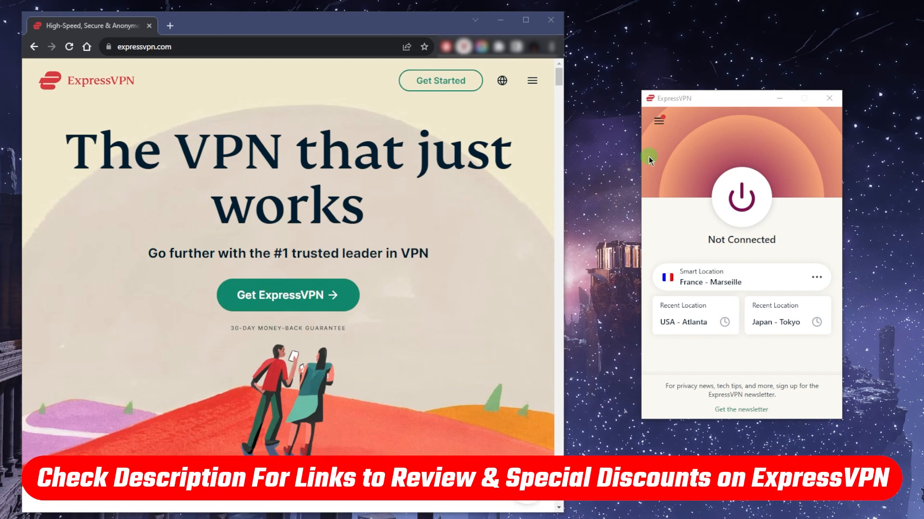
mouse_move(624, 166)
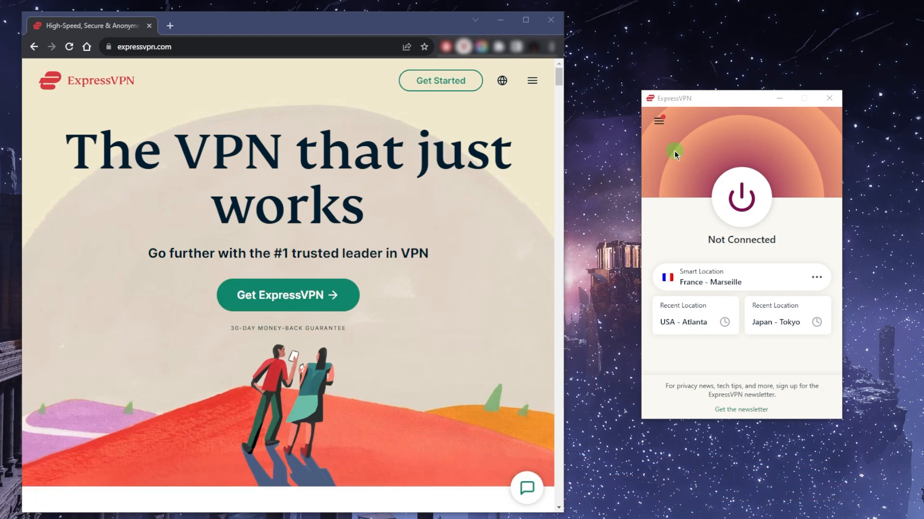
mouse_move(728, 147)
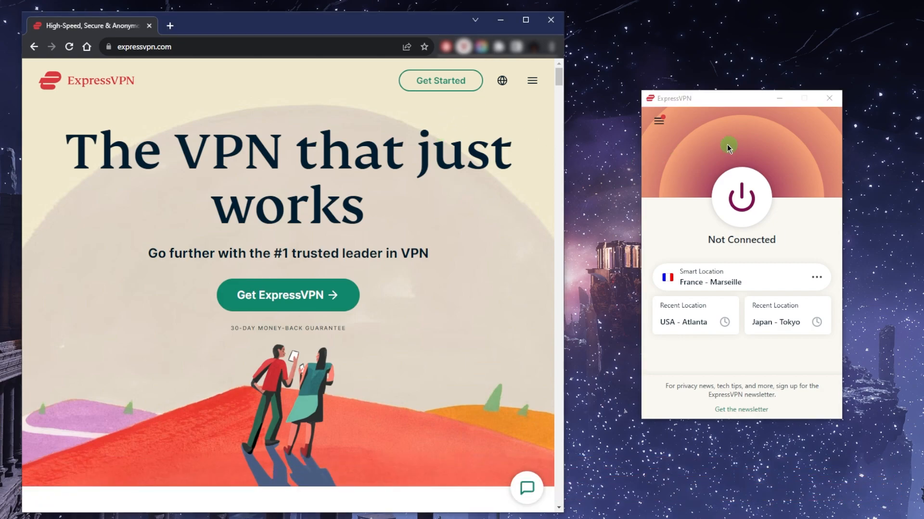
mouse_move(723, 141)
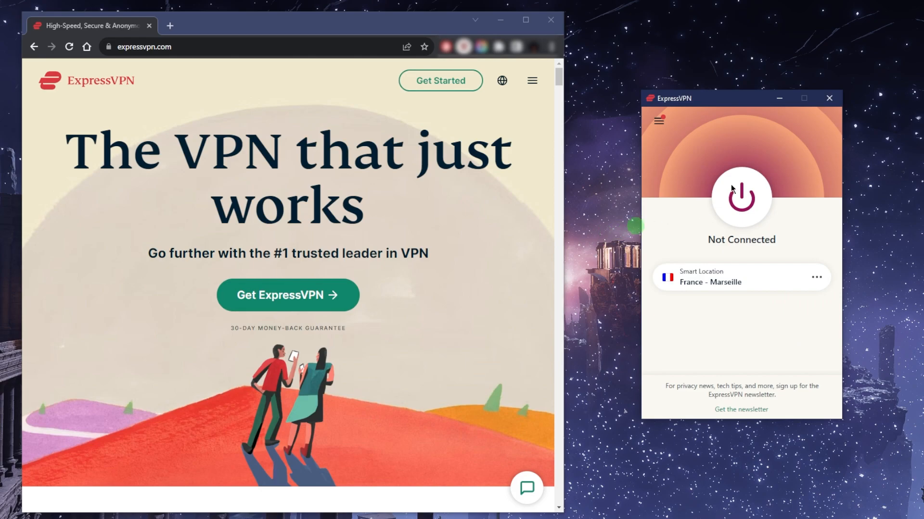
- Connect to France - Marseille, verify a Marseille IP on whatismyip-address.com, then disconnect
click(741, 197)
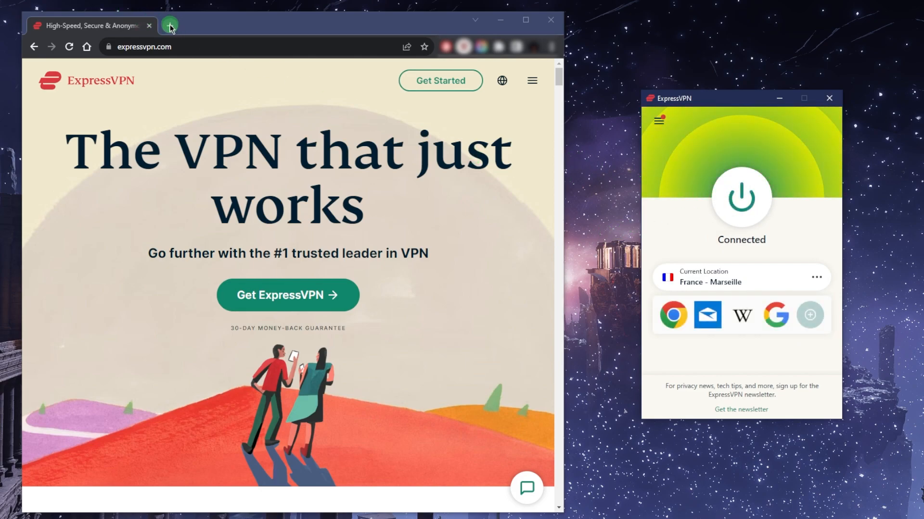
click(169, 25)
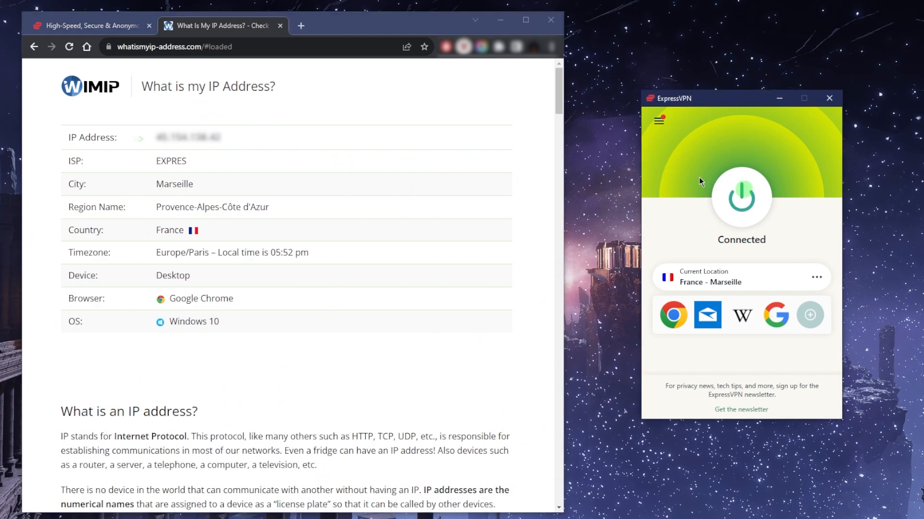
click(741, 197)
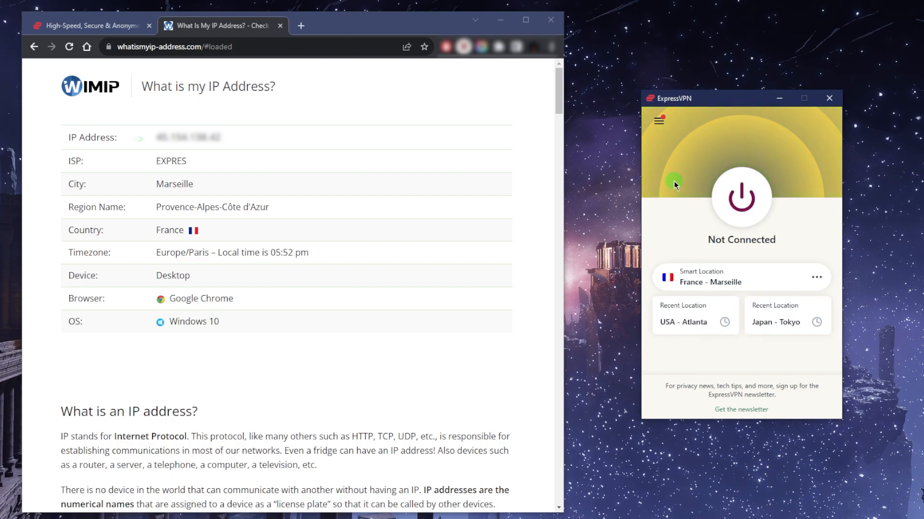
- Open the hamburger menu toward Options and the split tunneling settings
click(658, 120)
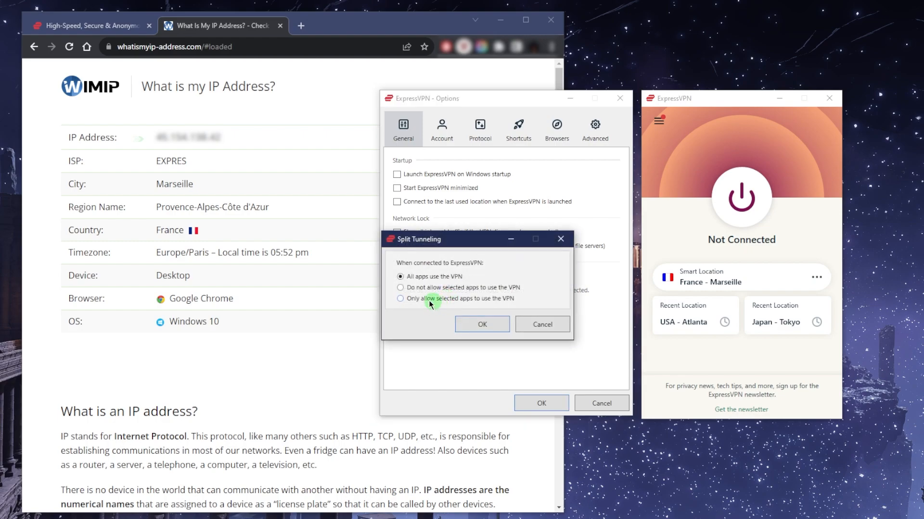
- Allow only selected apps — Google Chrome and qBittorrent — to use the VPN and confirm both dialogs
click(400, 287)
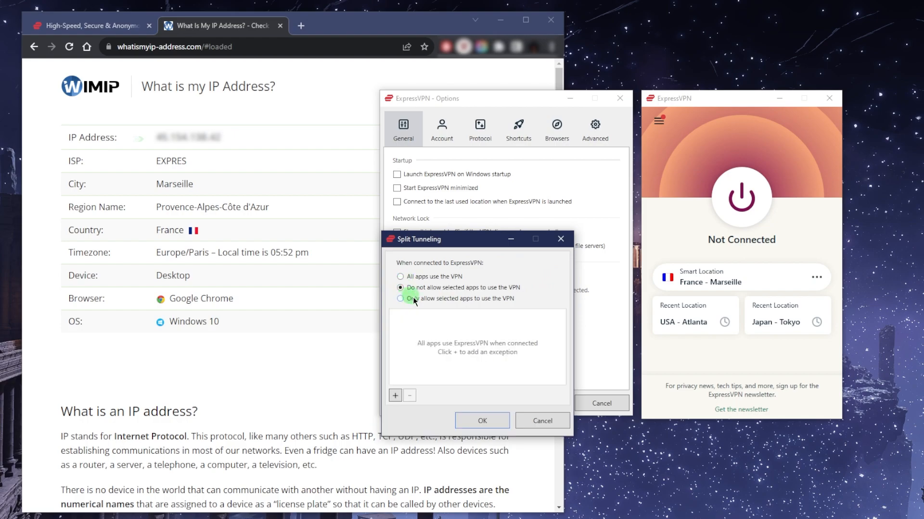
click(400, 298)
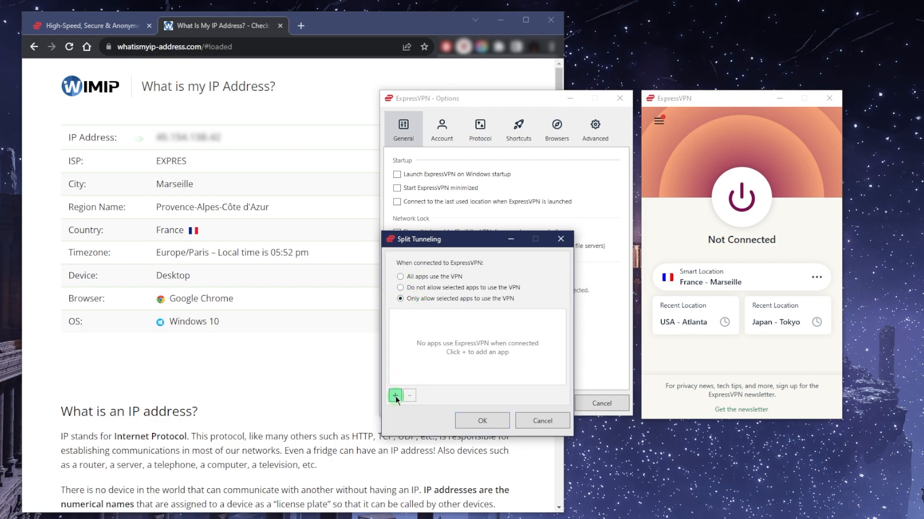
click(394, 395)
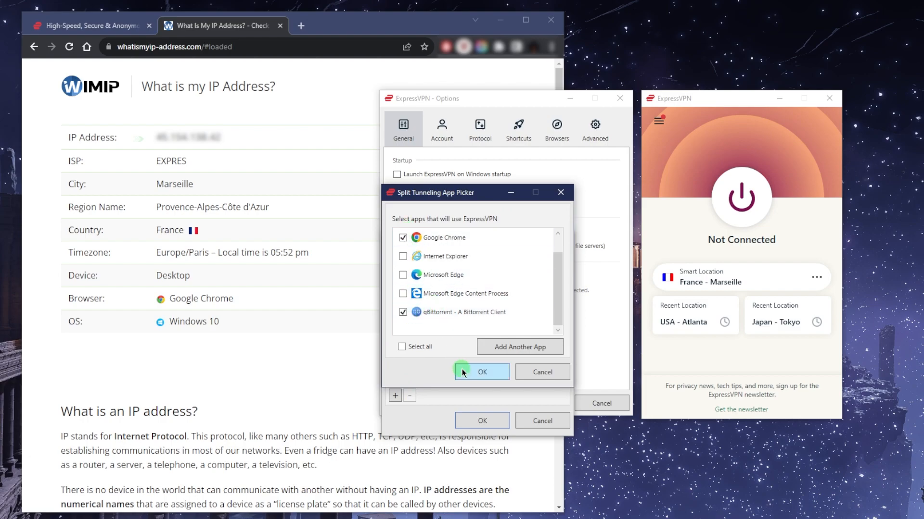
click(482, 371)
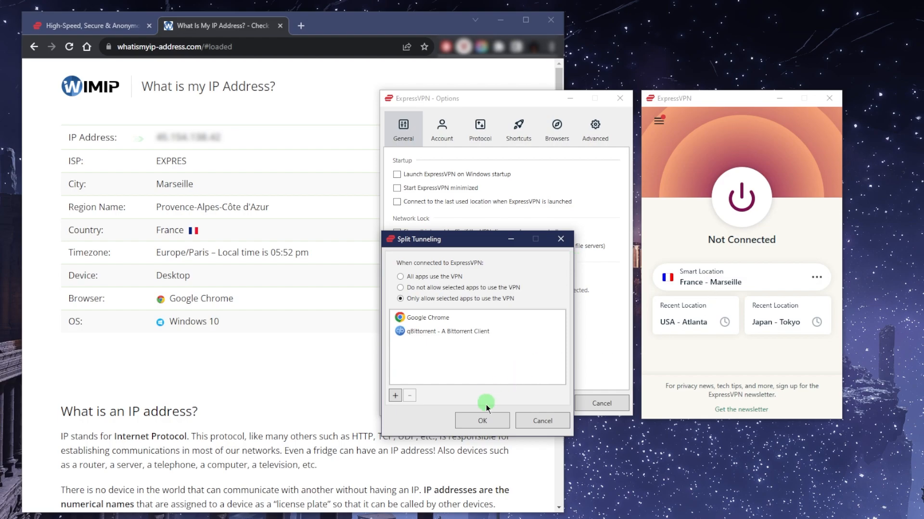
click(481, 420)
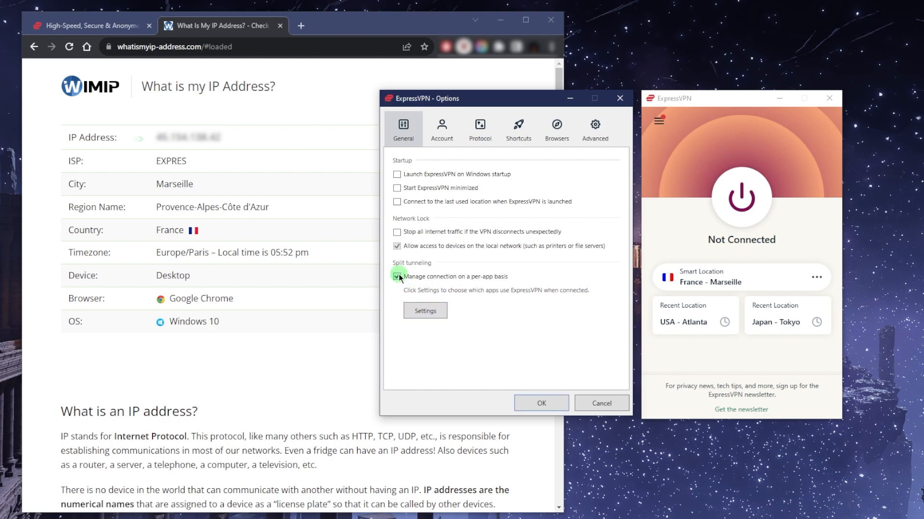
click(479, 128)
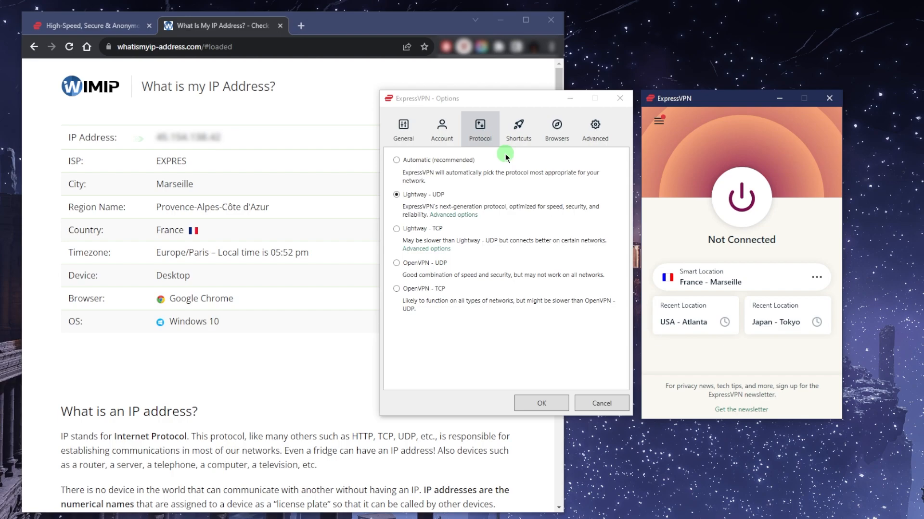
mouse_move(597, 158)
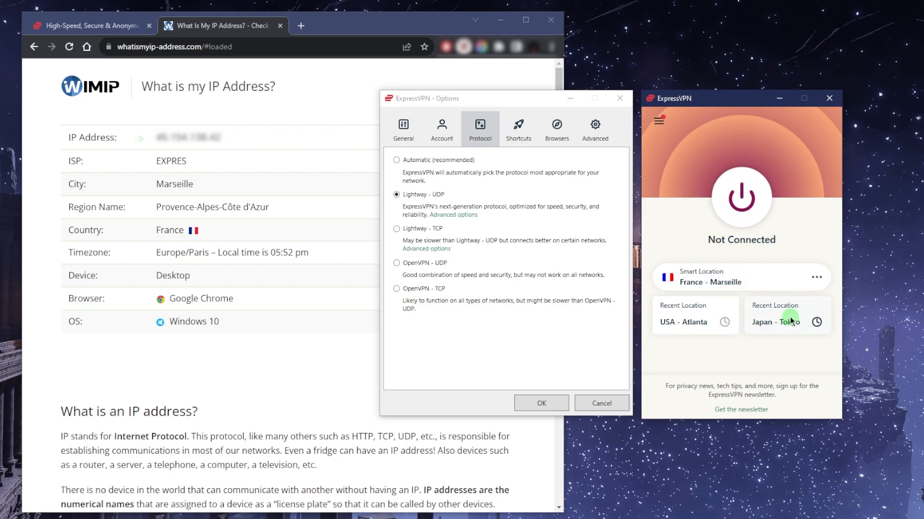
- Connect to the recent Japan - Tokyo location
click(777, 322)
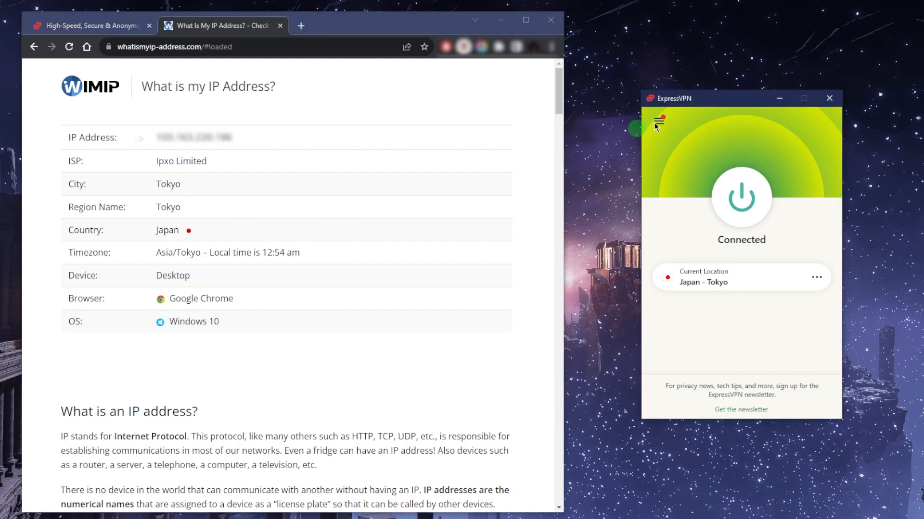
- Disconnect from Japan - Tokyo, keeping it as the selected location
click(740, 196)
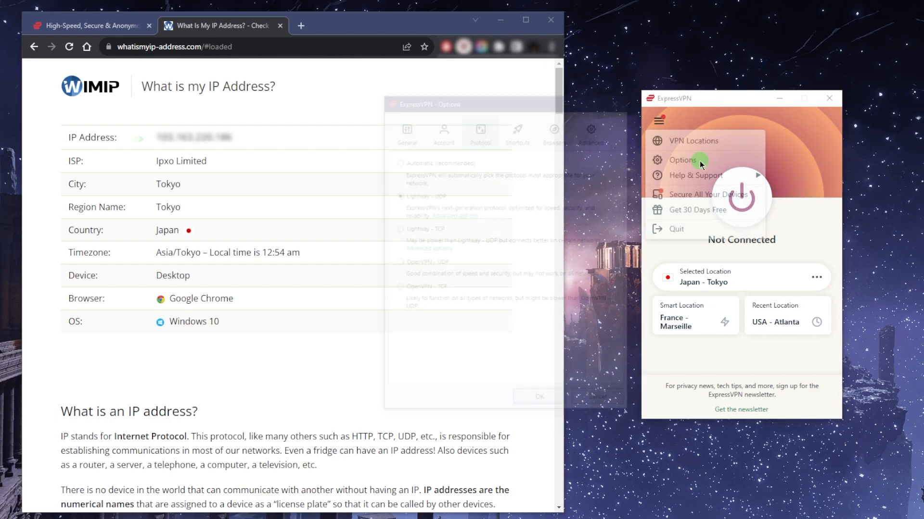
- View the Advanced options, close Options and bring up the VPN Locations list
click(682, 159)
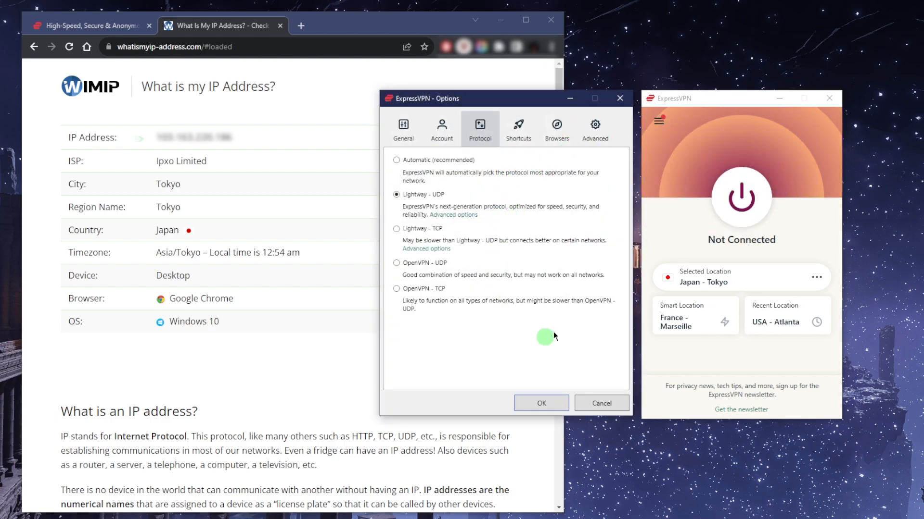
click(518, 128)
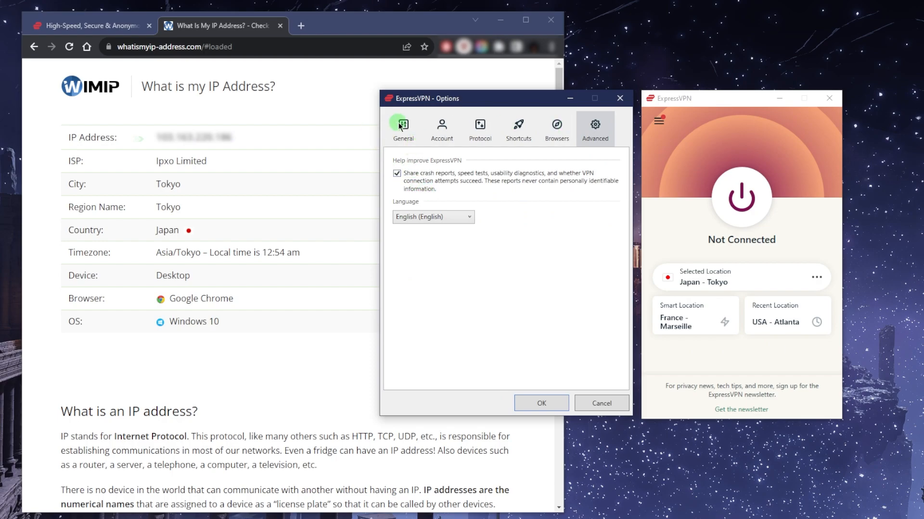
click(540, 403)
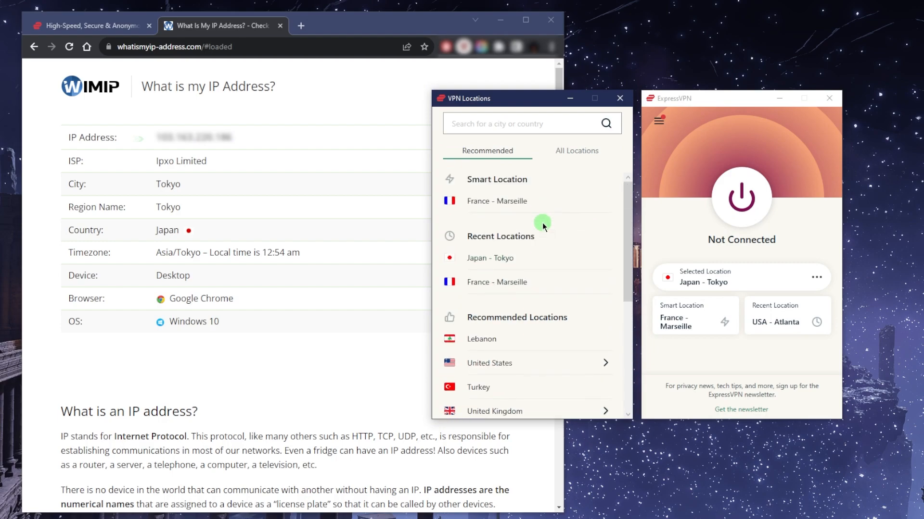
- Show All Locations and expand the Americas region toward United States
click(576, 151)
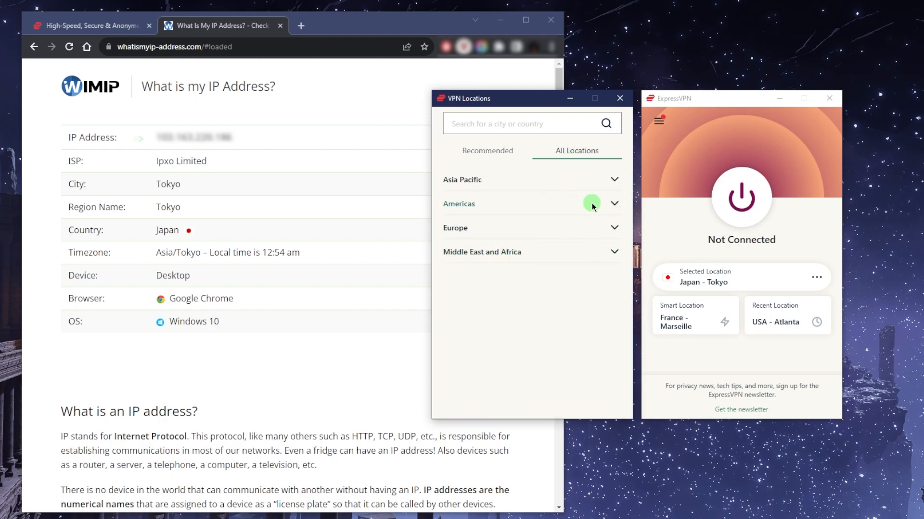
click(614, 204)
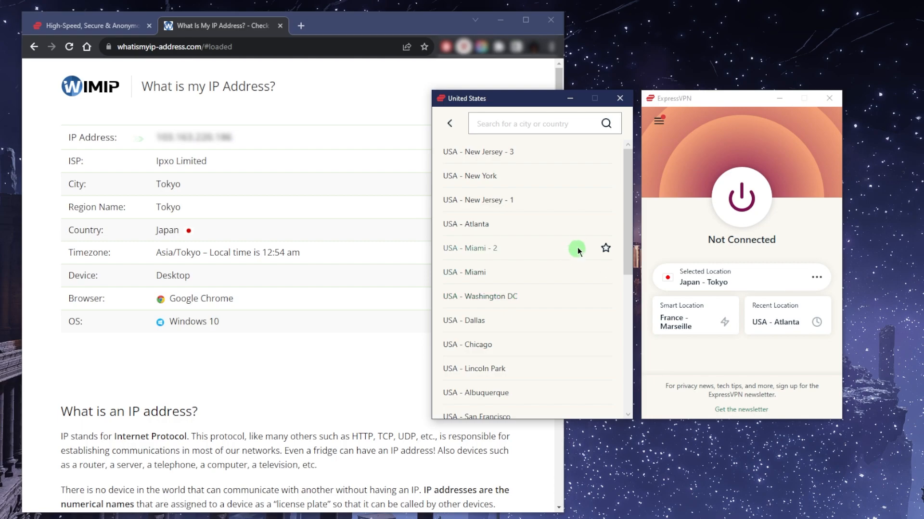
mouse_move(663, 148)
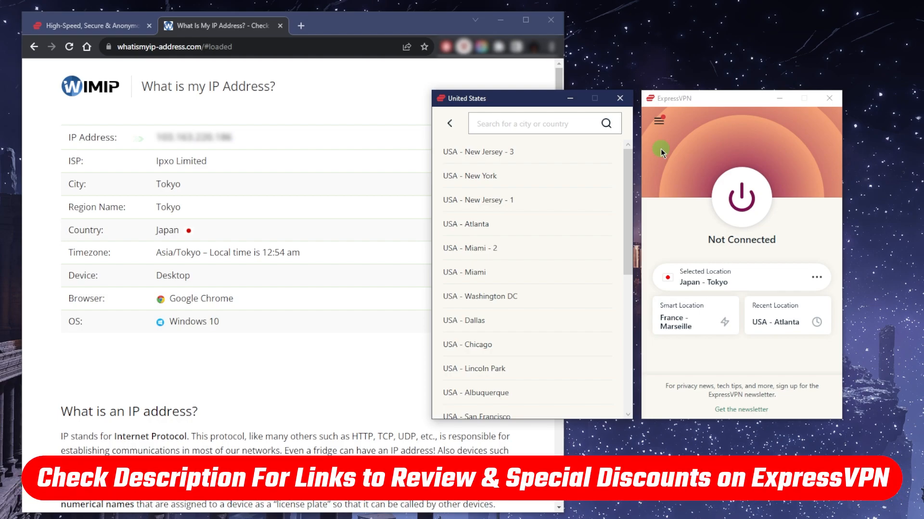
mouse_move(652, 148)
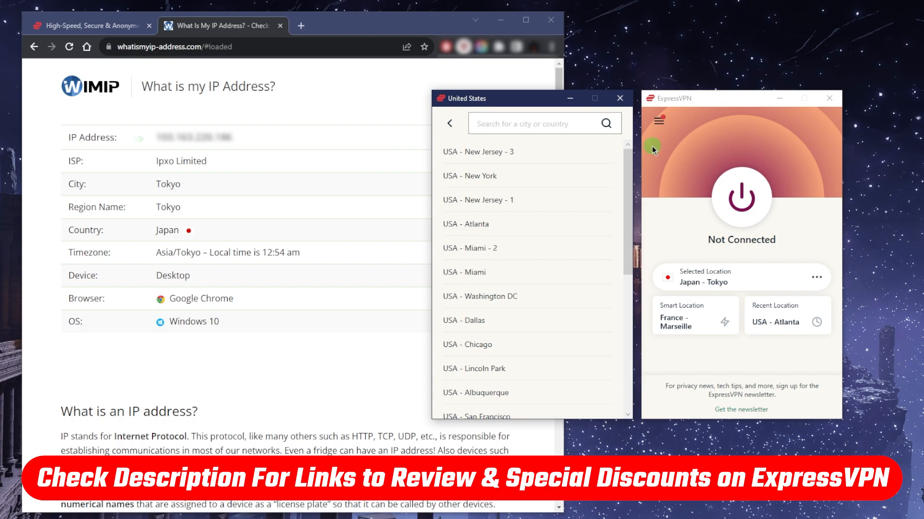
mouse_move(629, 93)
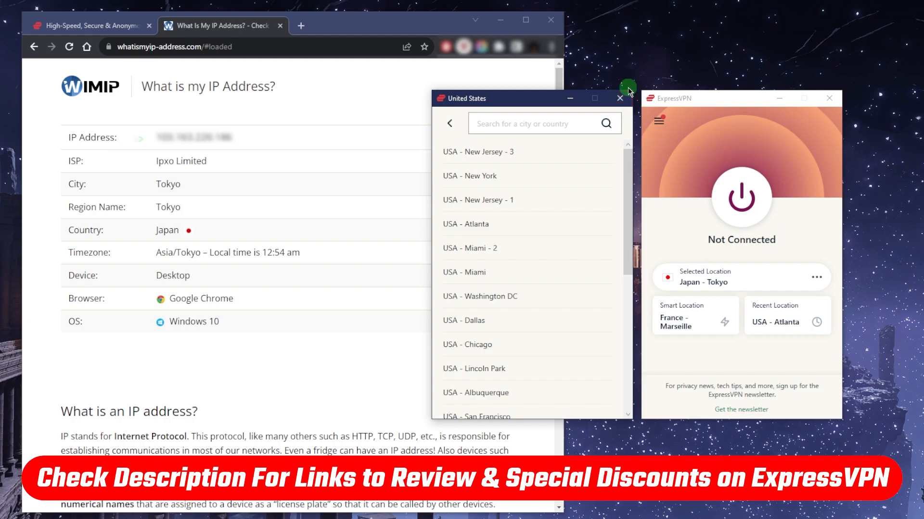
- Close the United States locations window, leaving the main screen Not Connected
click(618, 98)
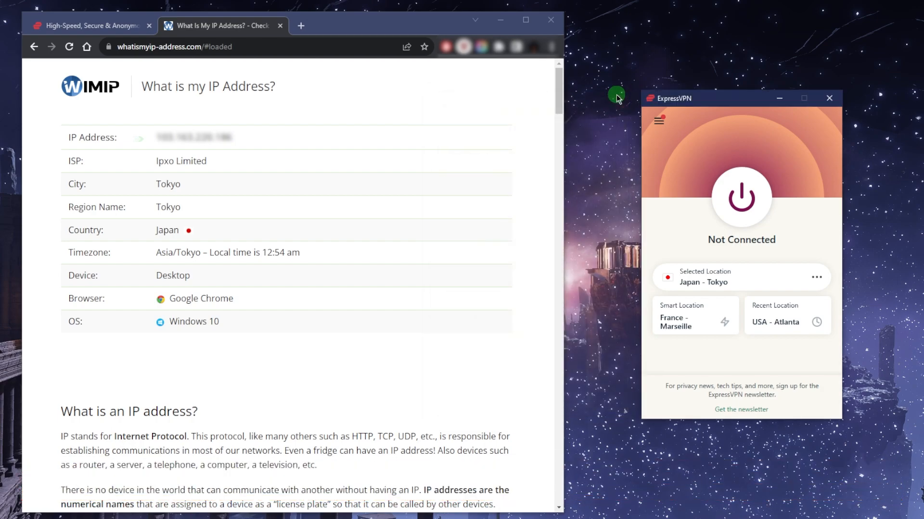
mouse_move(513, 99)
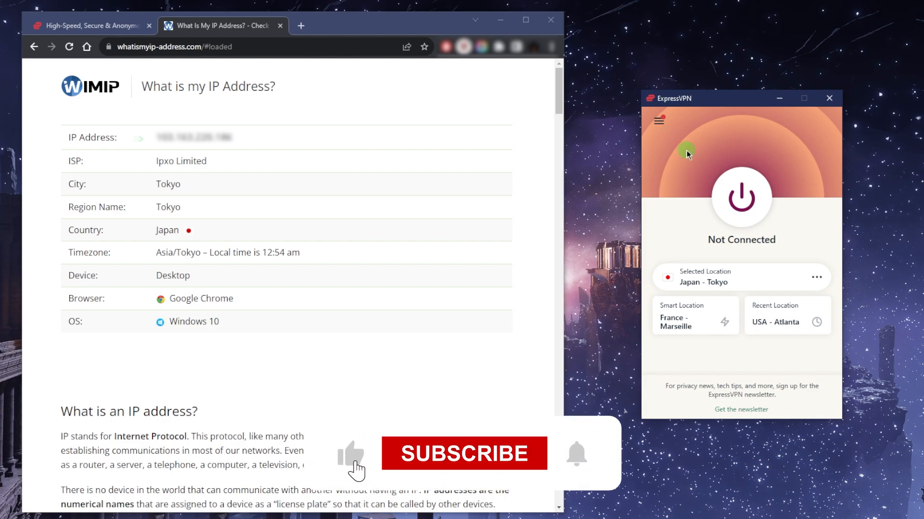
click(463, 453)
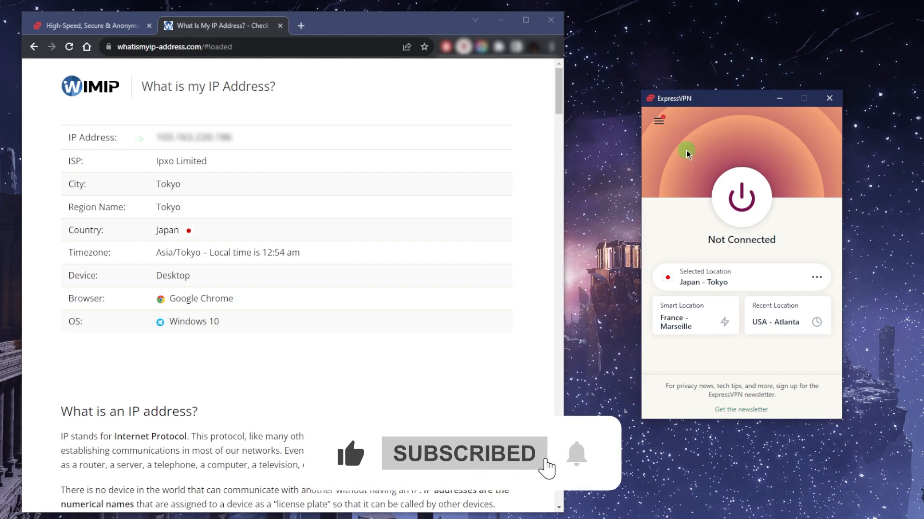